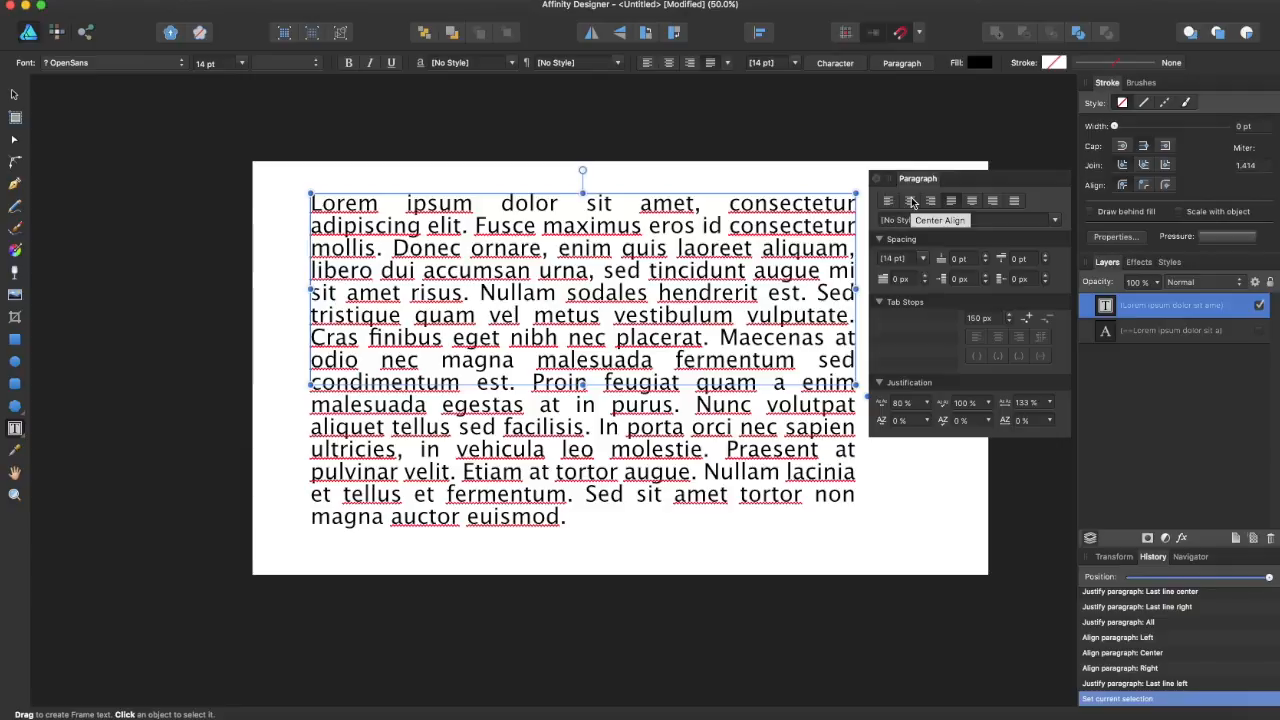
Try Align Left and Center alignments on the lorem ipsum frame text
click(952, 200)
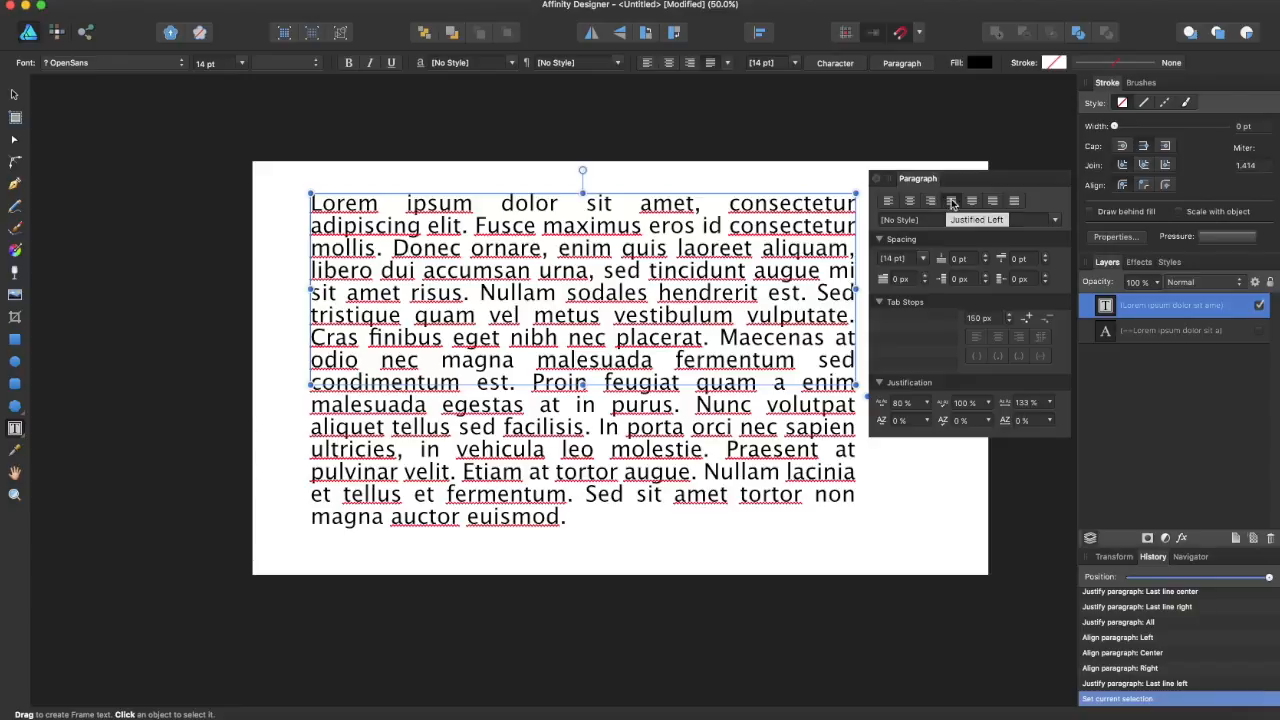
click(972, 200)
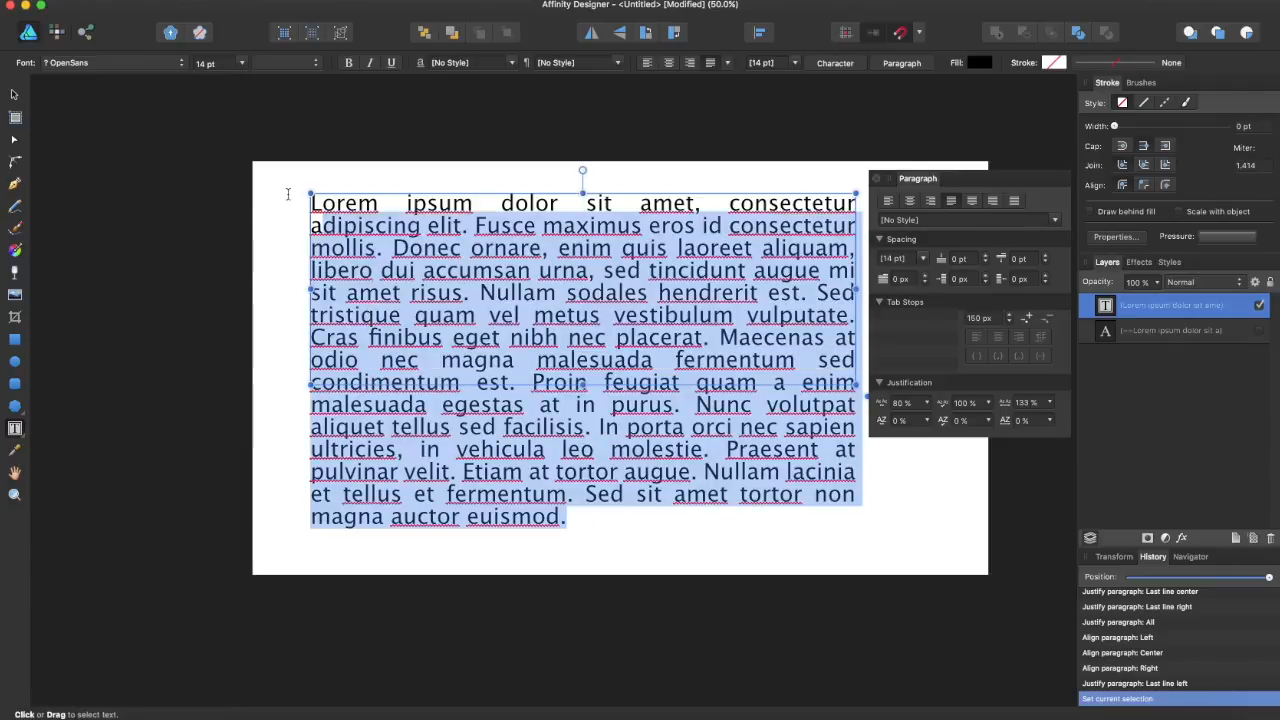
click(888, 200)
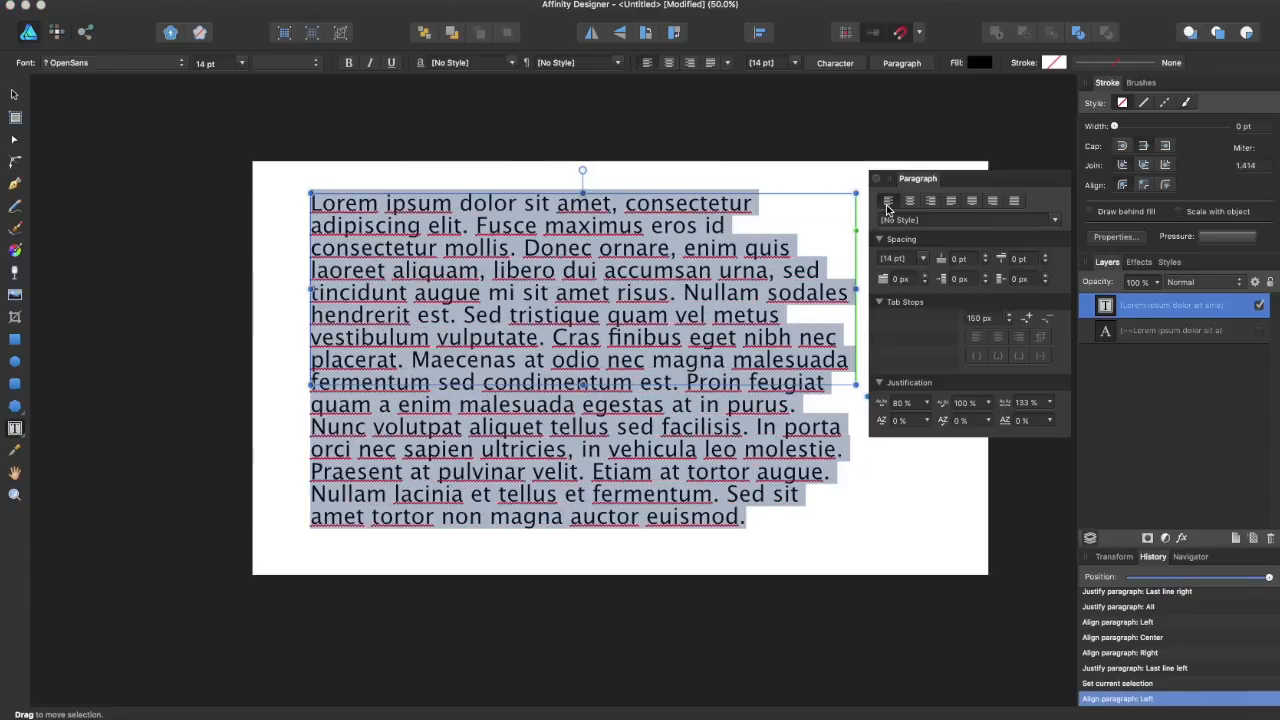
click(908, 200)
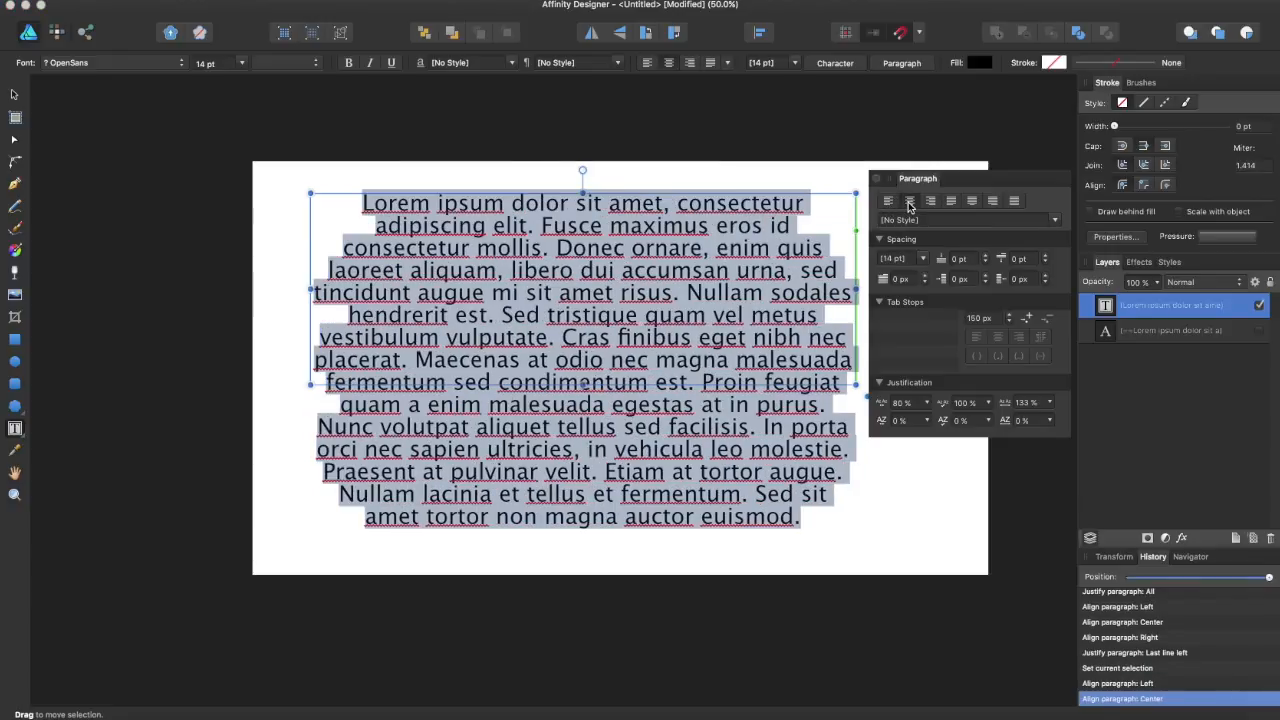
Try Align Right, then settle on Justify All so every line spans the frame
click(972, 200)
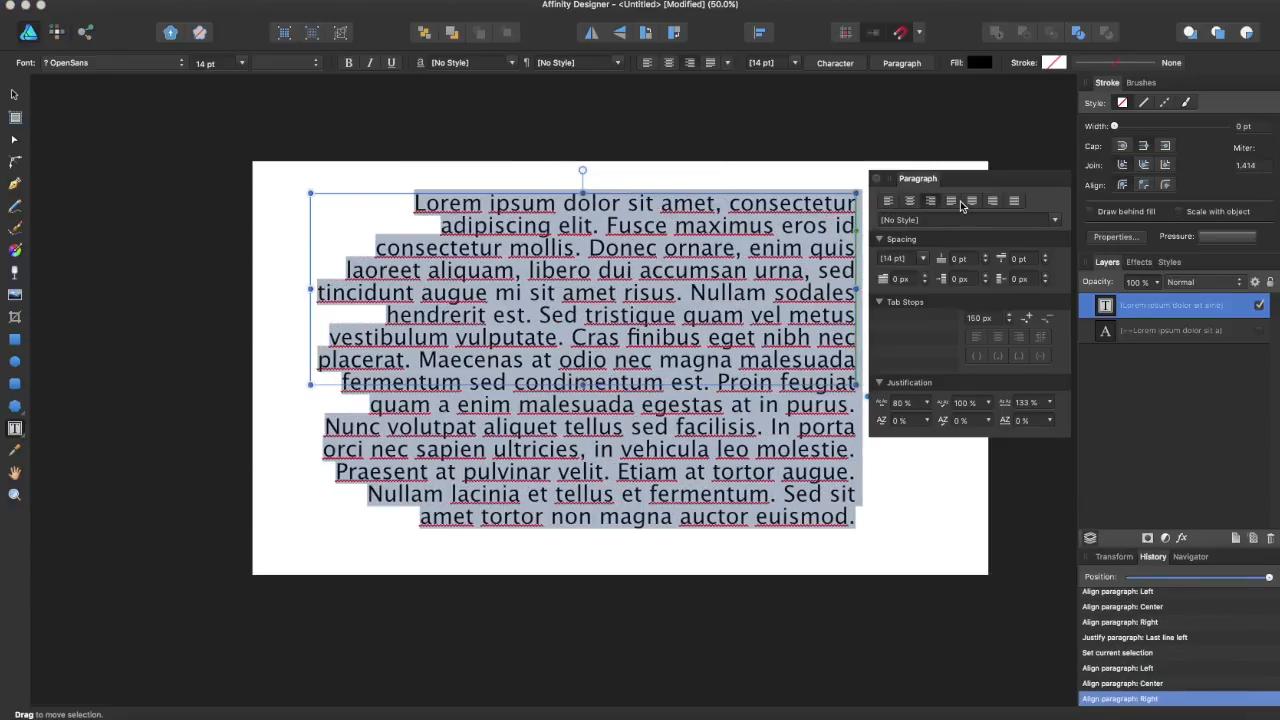
click(1012, 200)
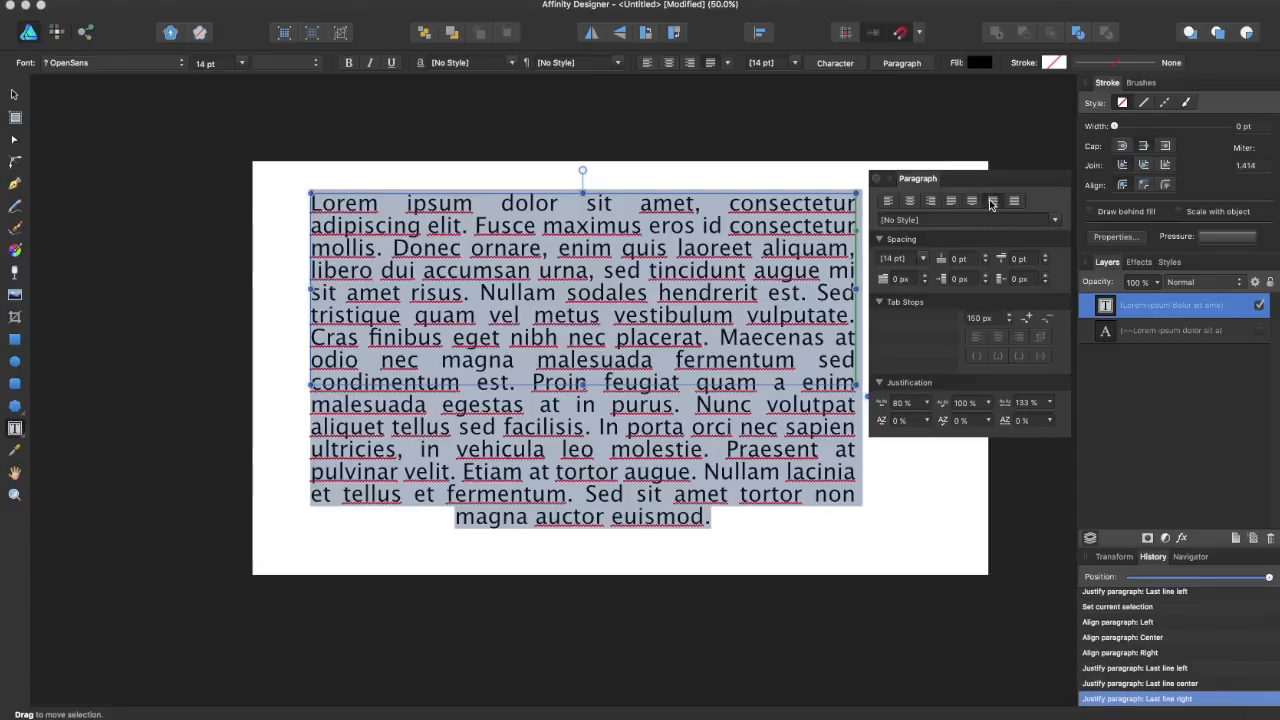
click(1012, 200)
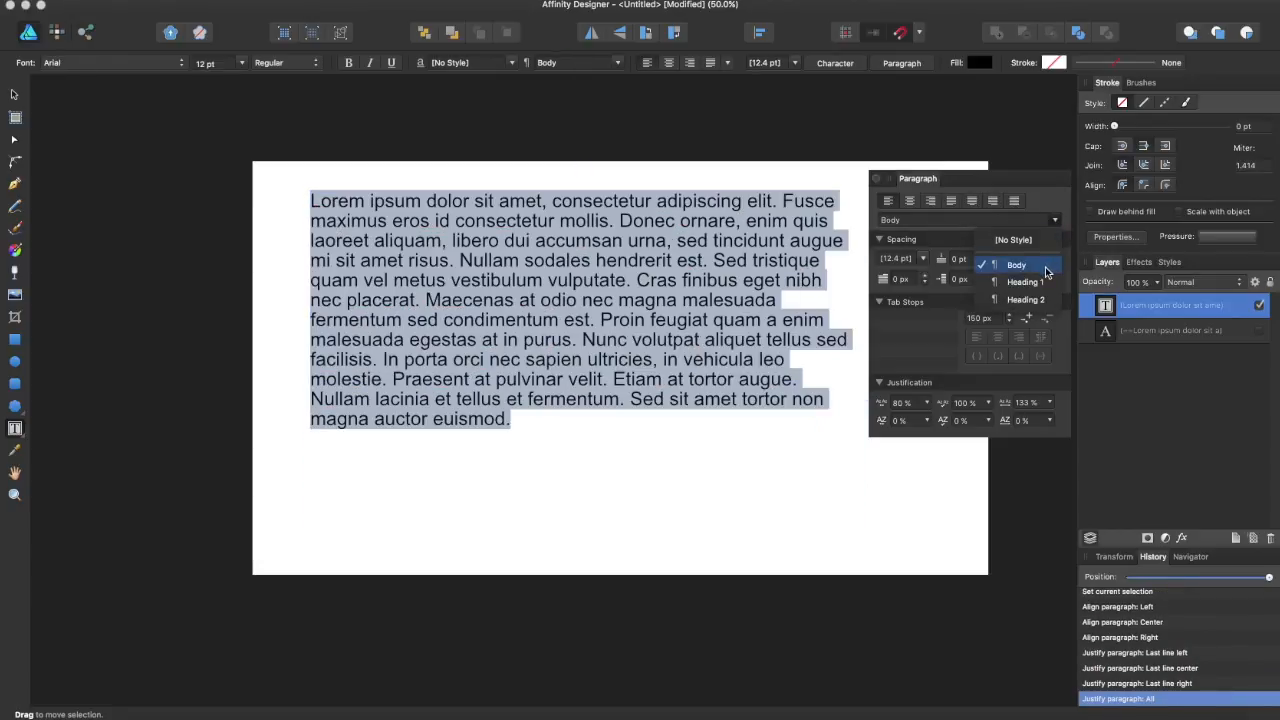
click(1026, 300)
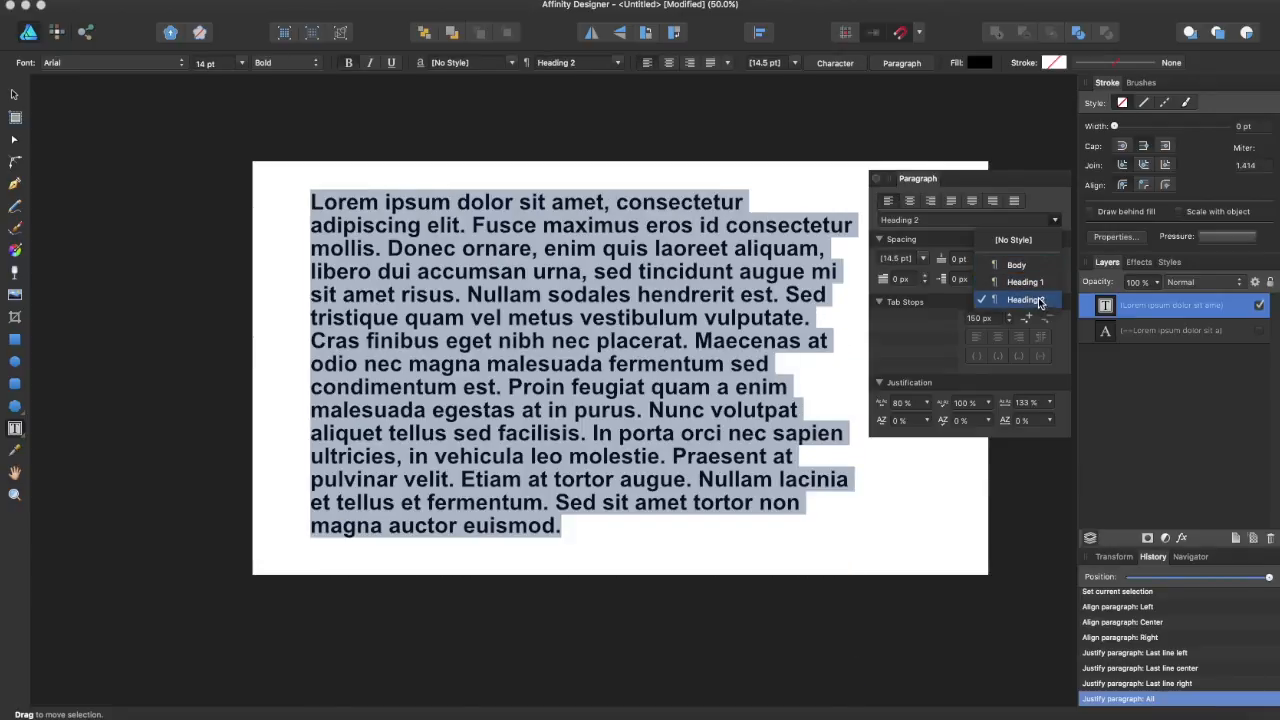
click(1024, 280)
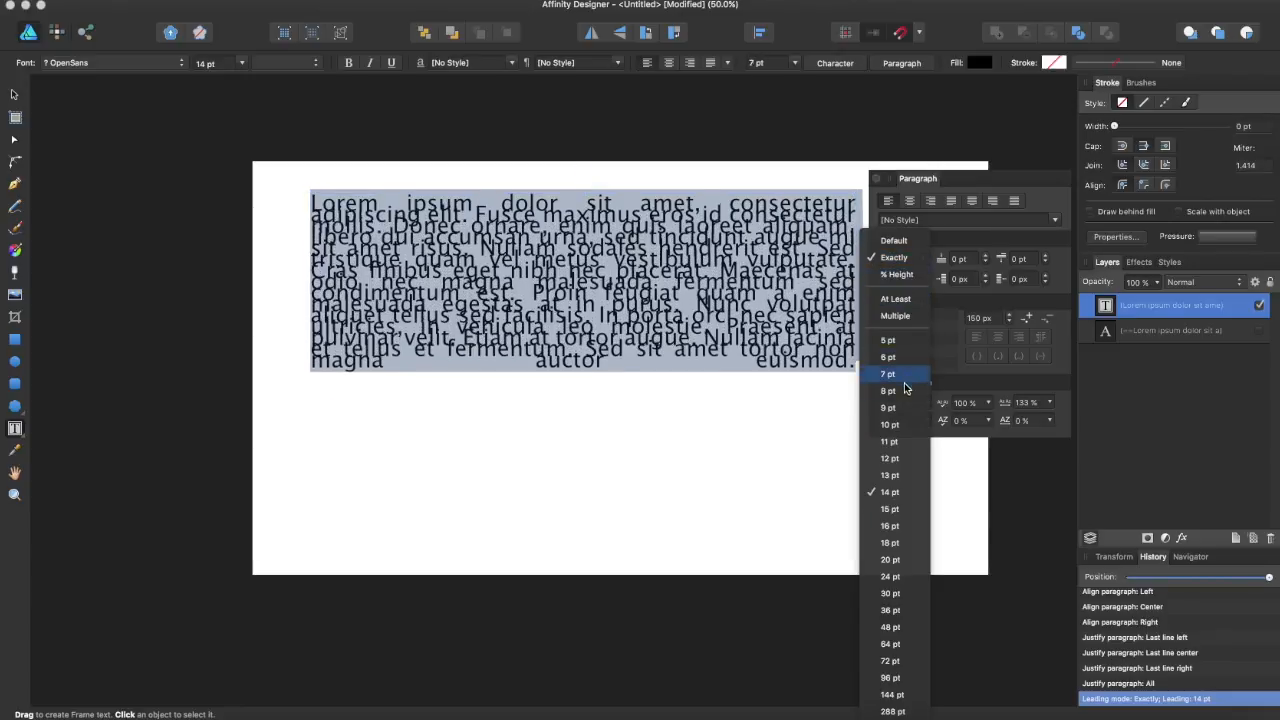
Set the paragraph's leading to exactly 13 pt in the Spacing section
click(888, 476)
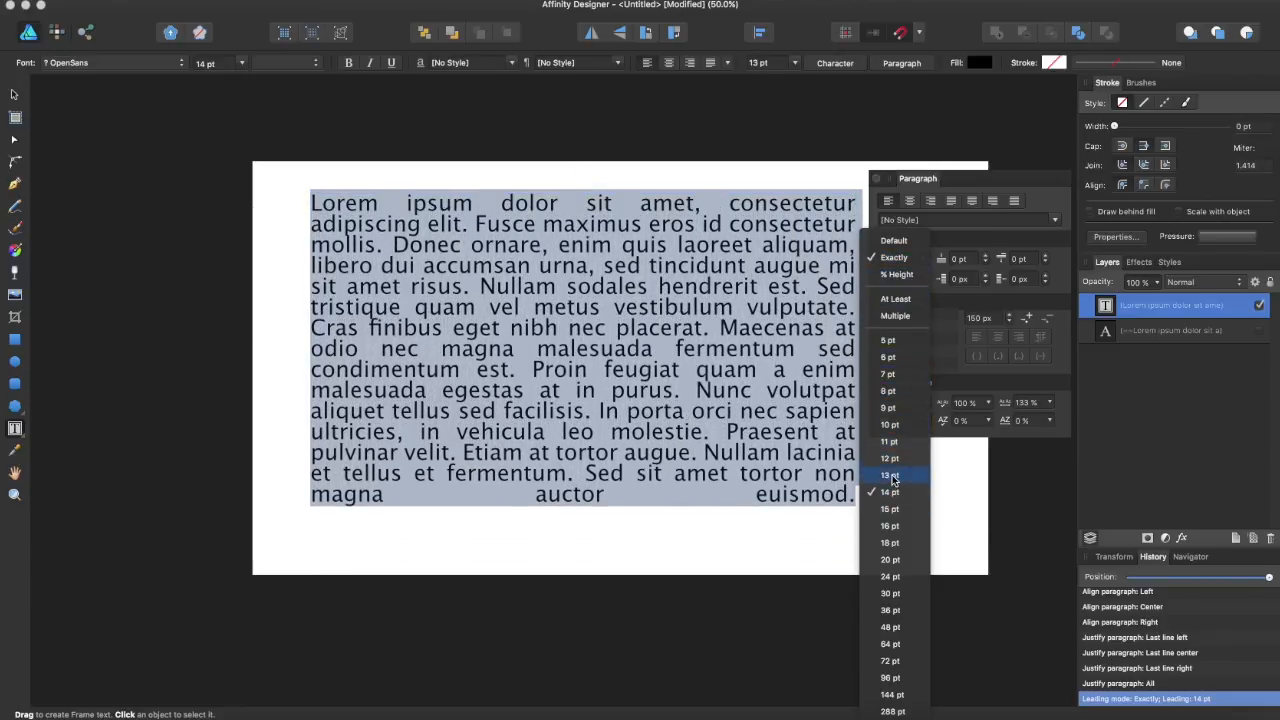
click(888, 476)
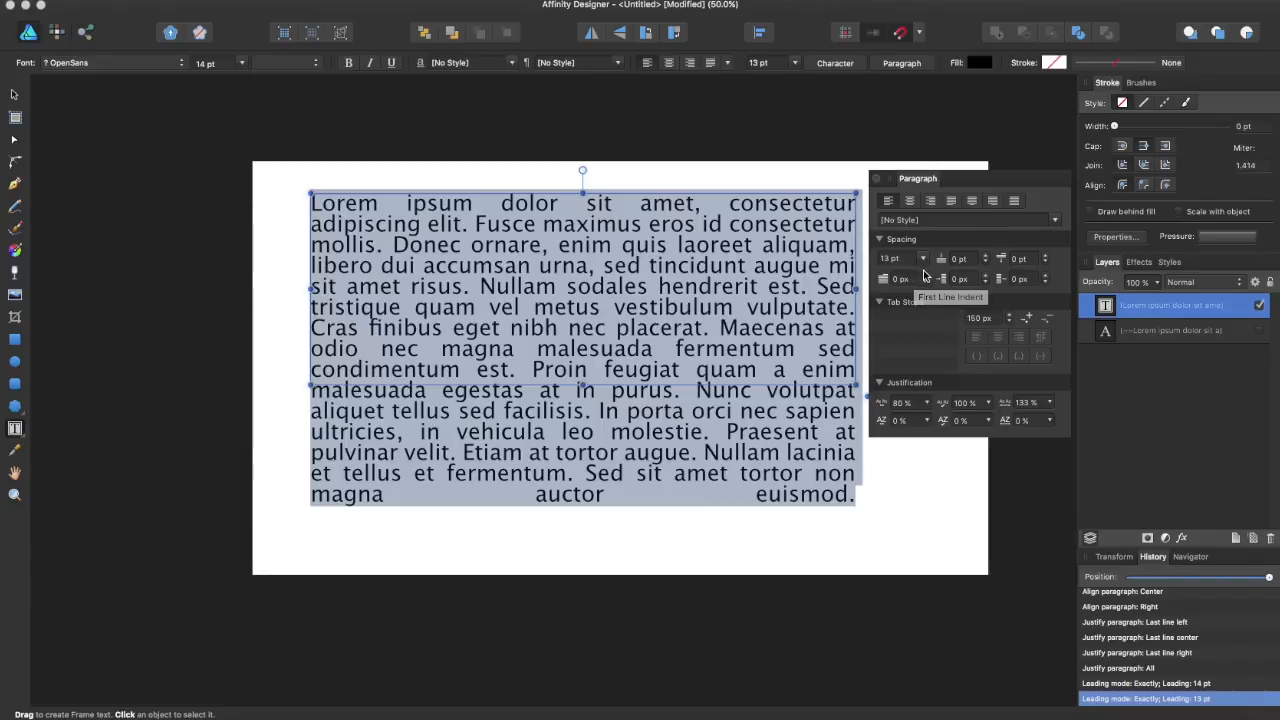
mouse_move(884, 284)
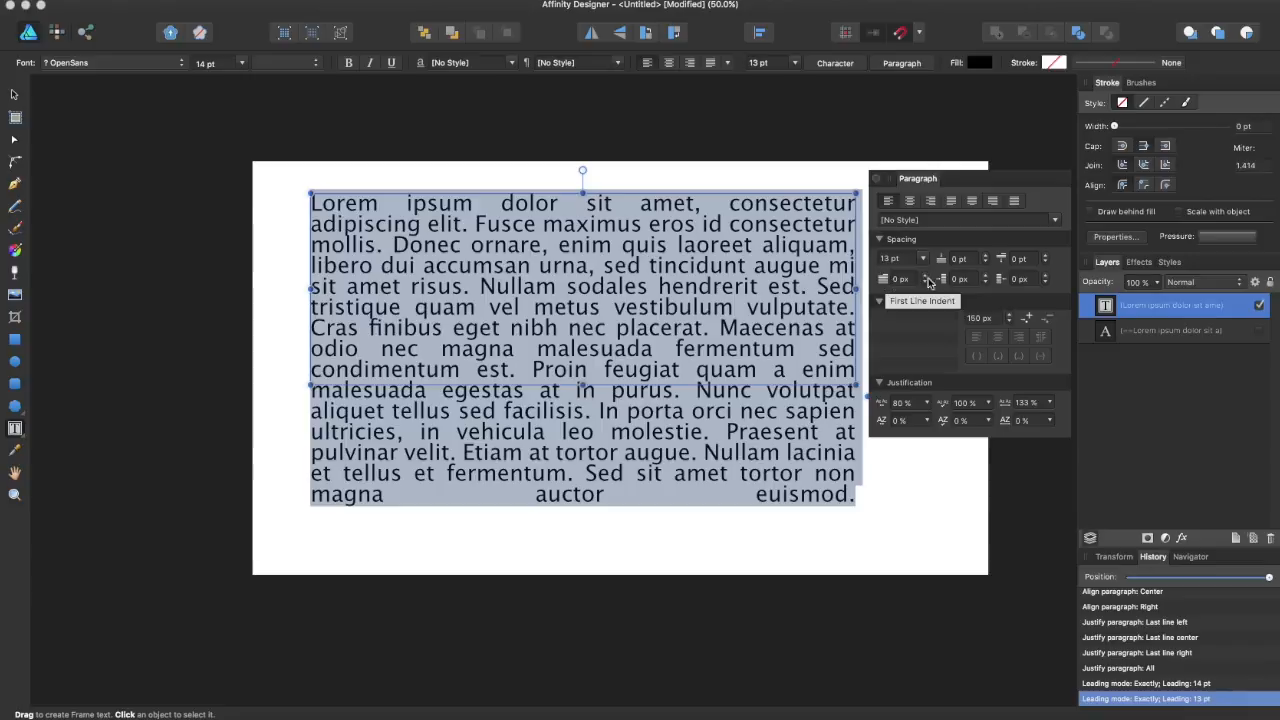
mouse_move(940, 280)
text(10)
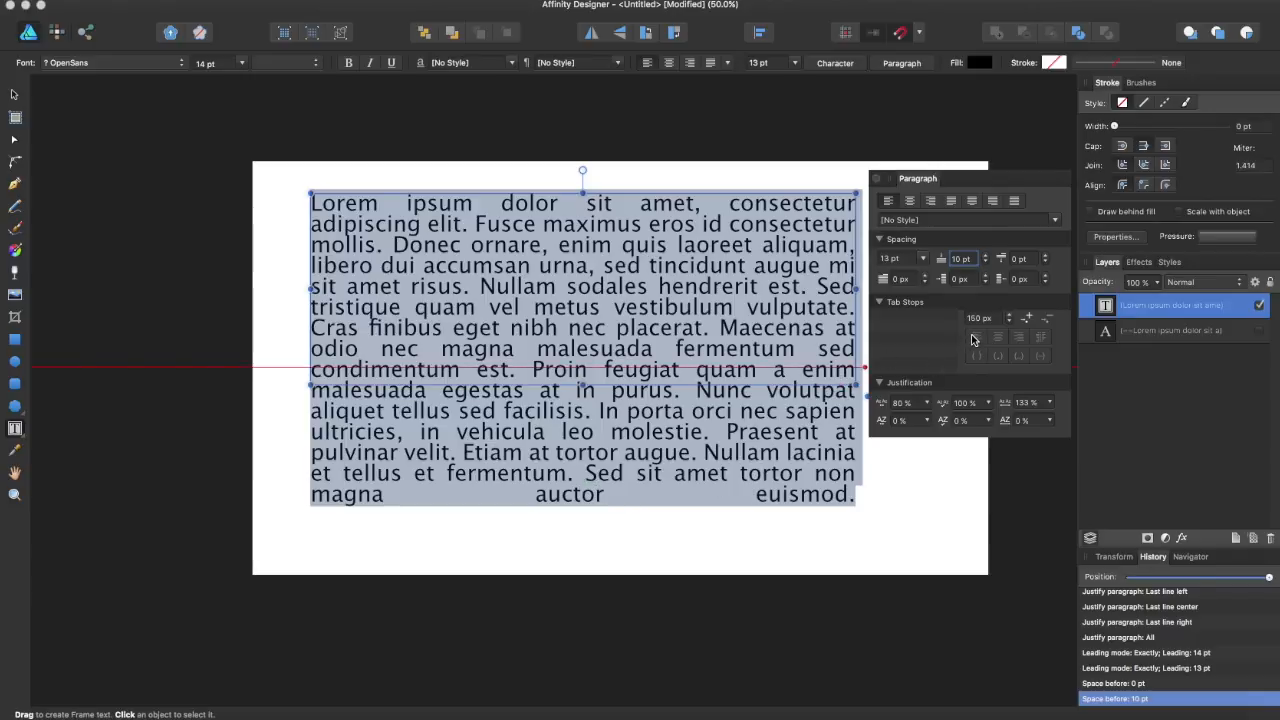
mouse_move(976, 336)
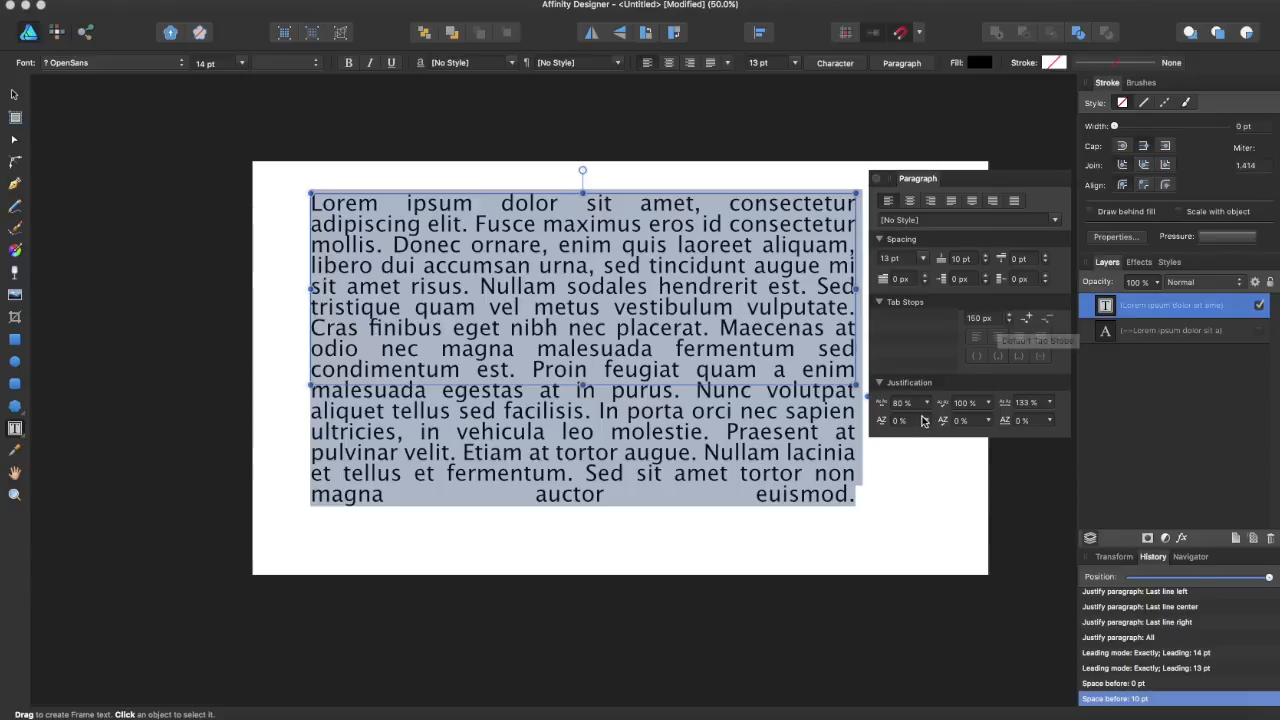
mouse_move(896, 424)
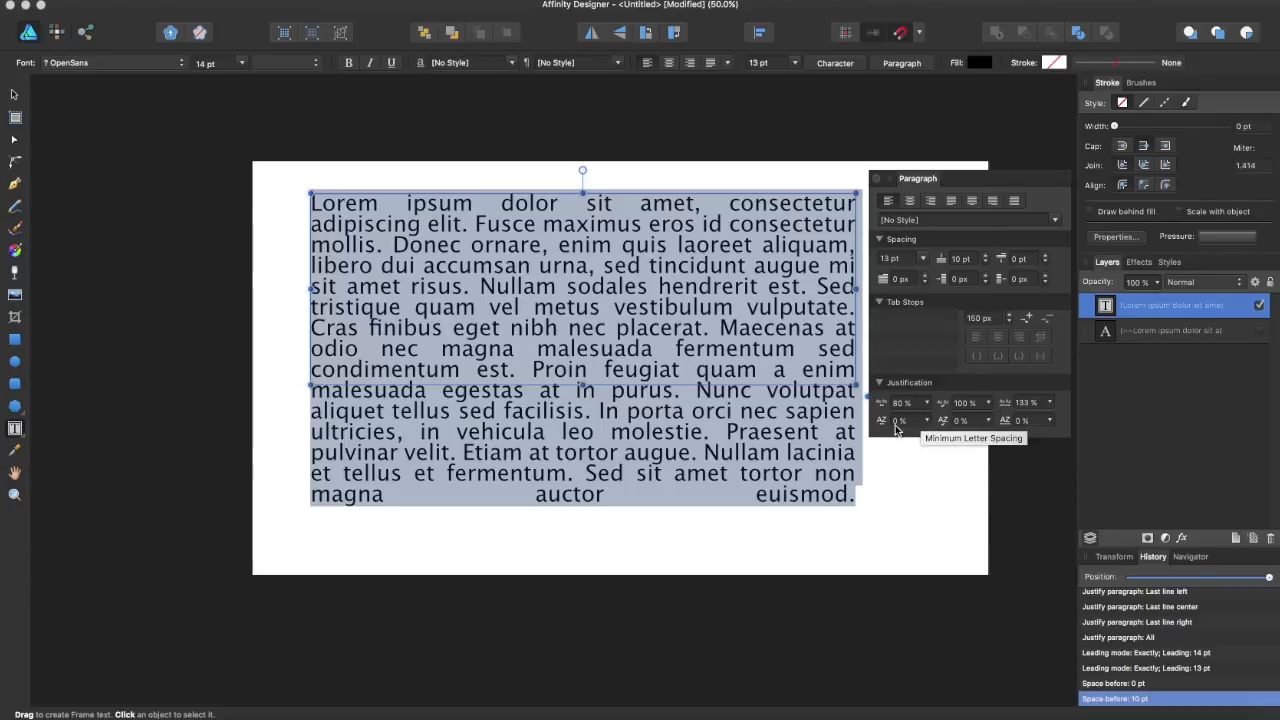
mouse_move(884, 404)
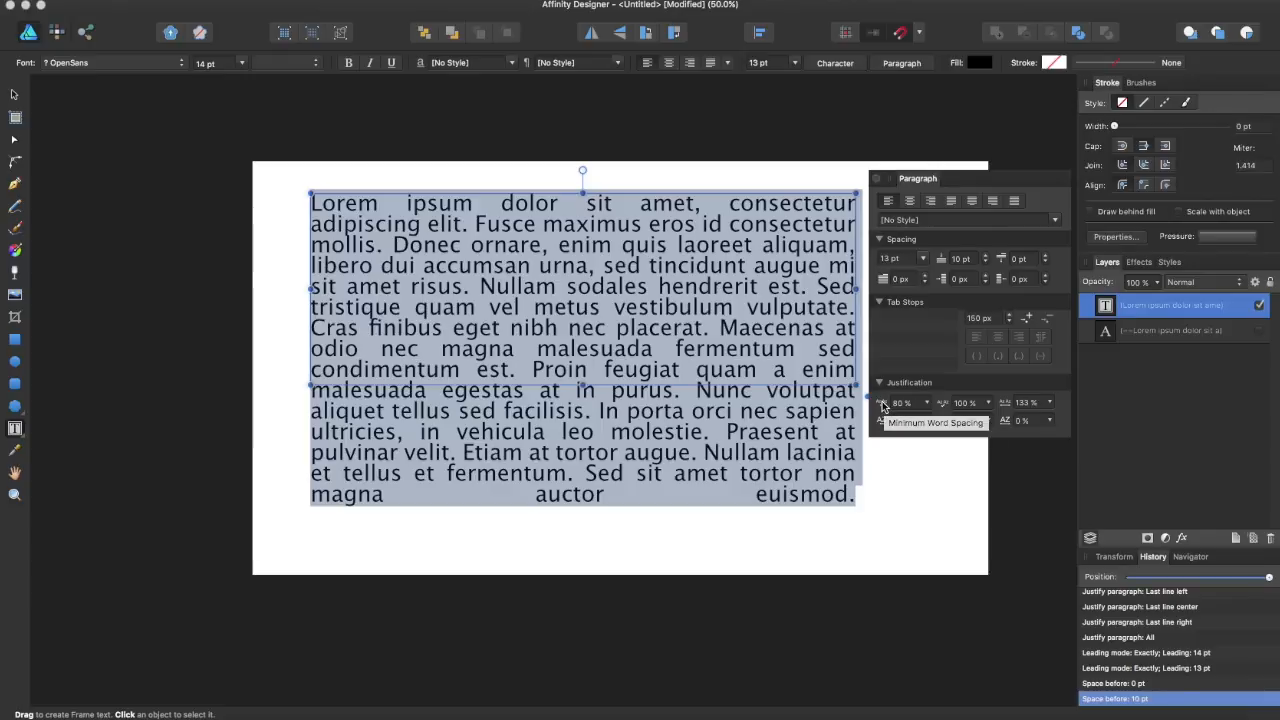
mouse_move(944, 404)
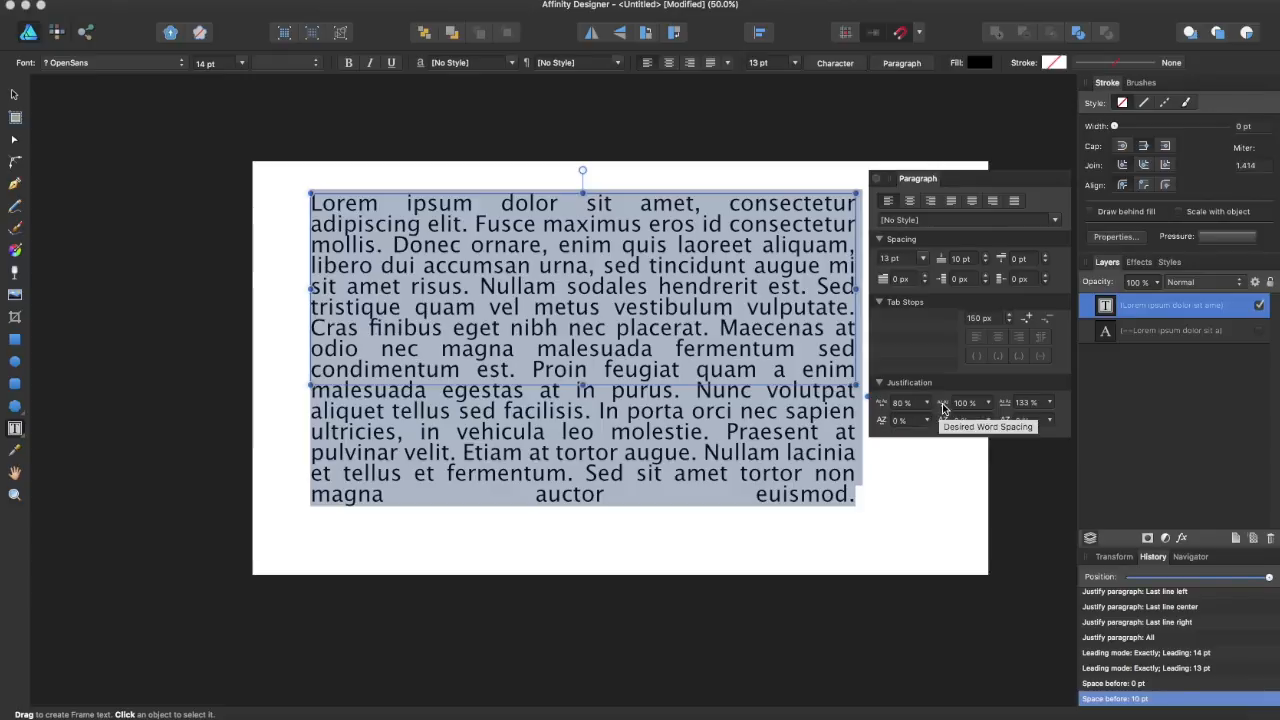
mouse_move(944, 420)
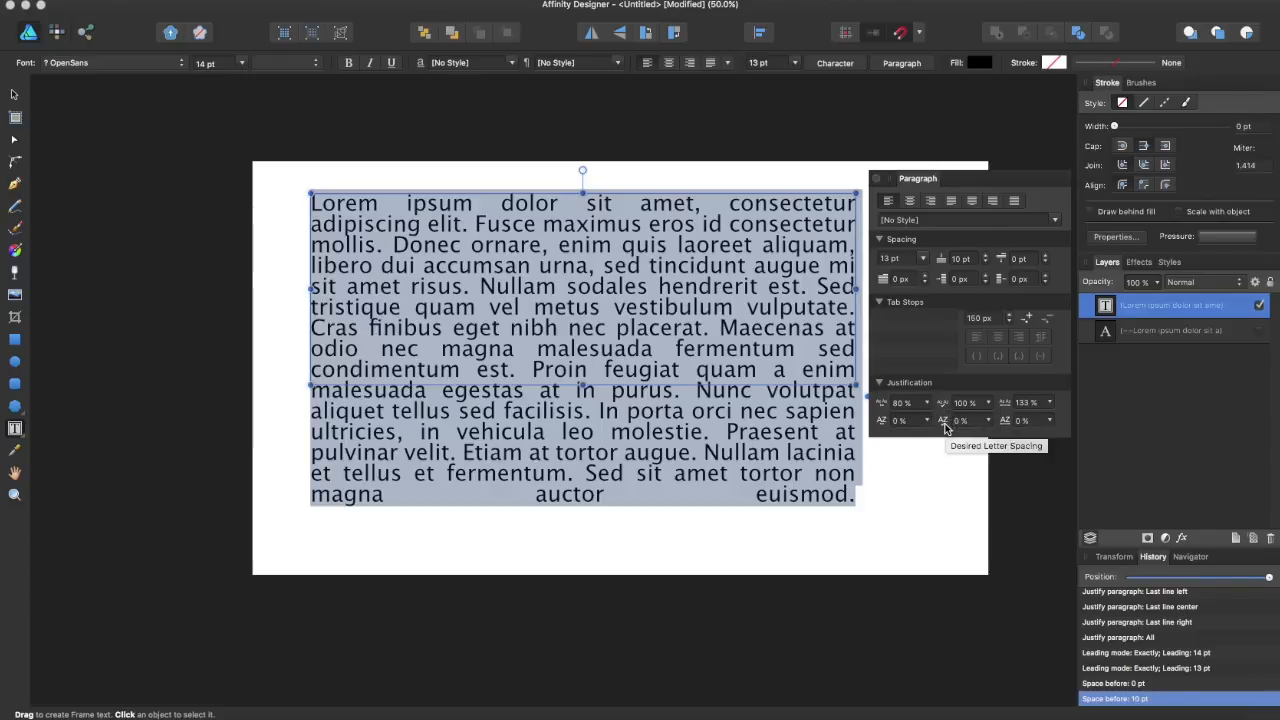
mouse_move(1008, 408)
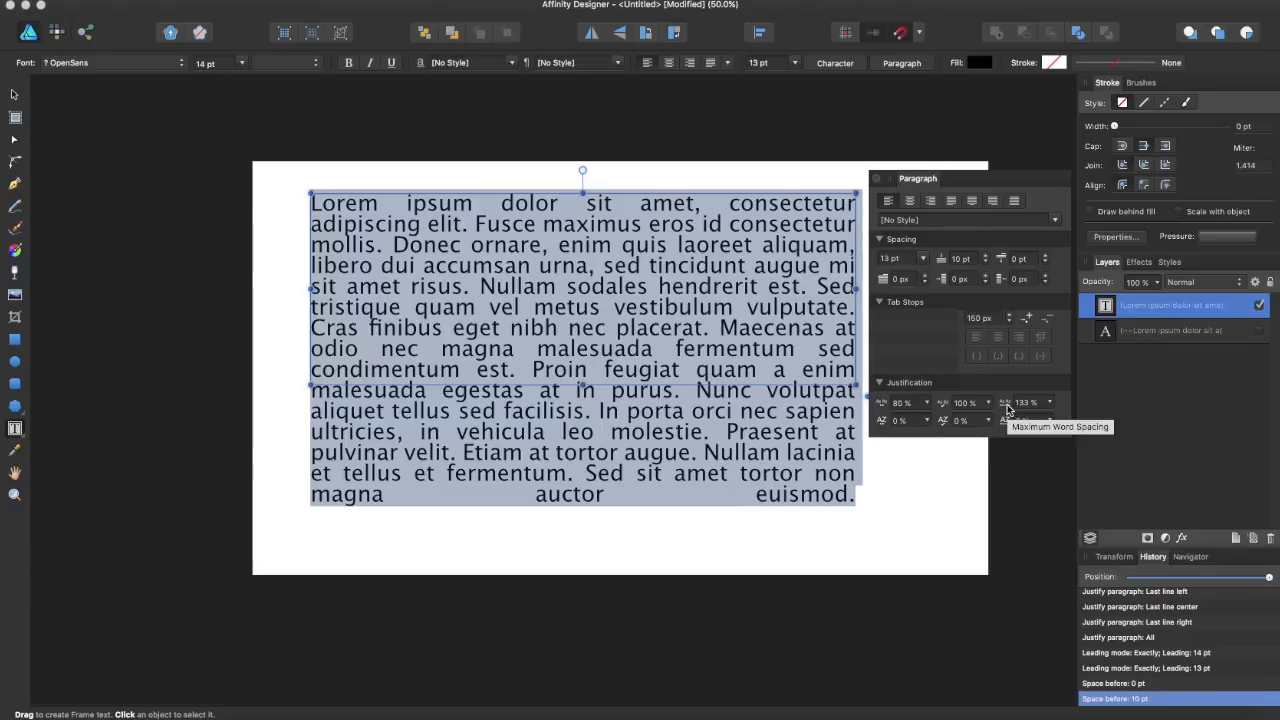
mouse_move(1004, 420)
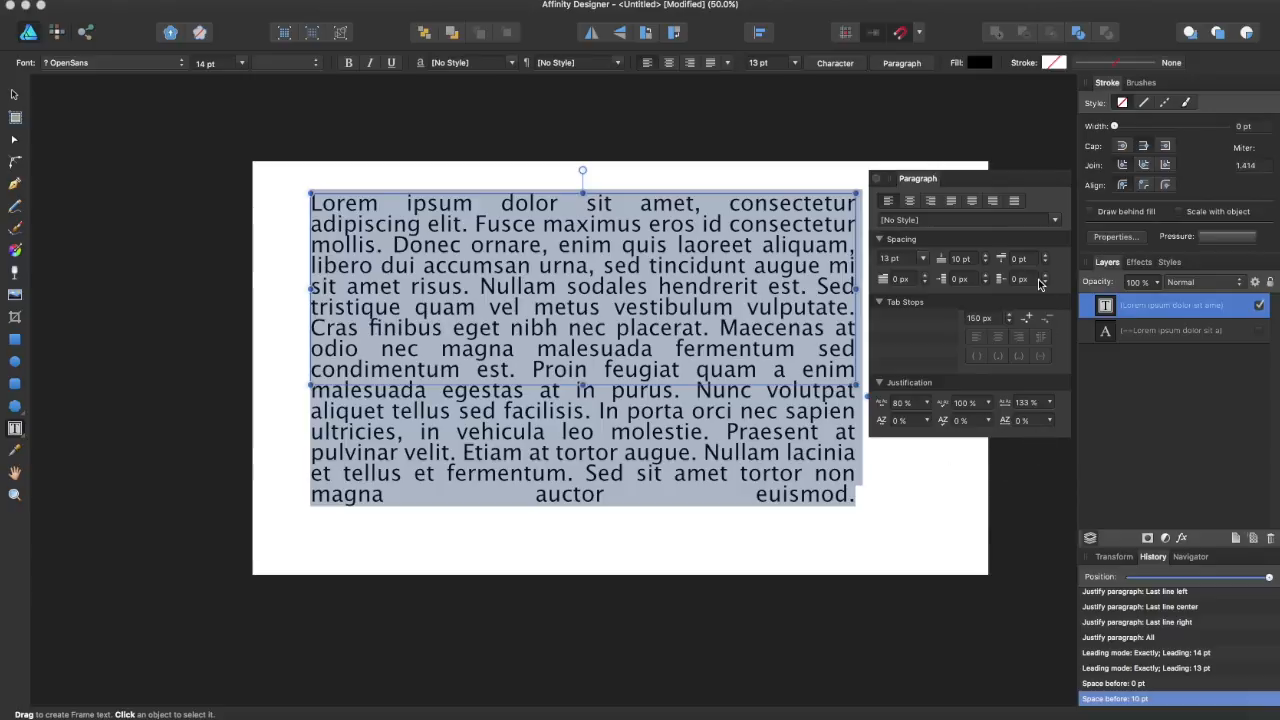
mouse_move(888, 324)
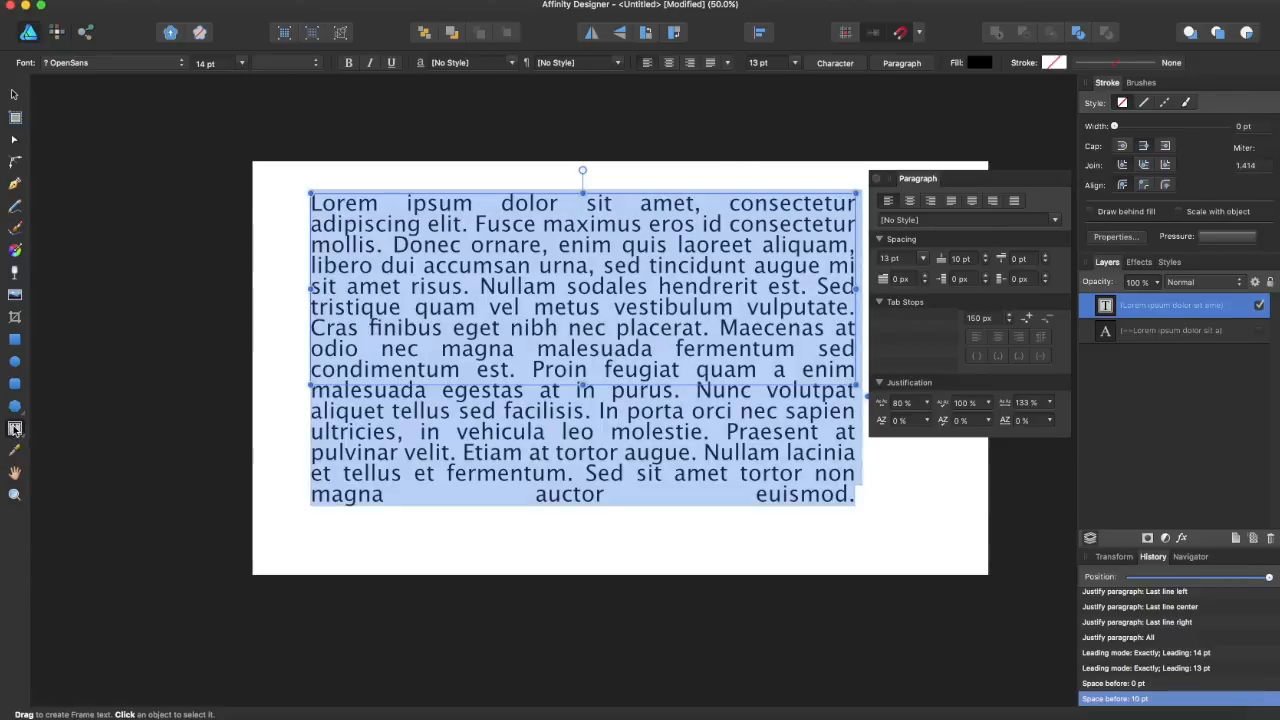
click(16, 428)
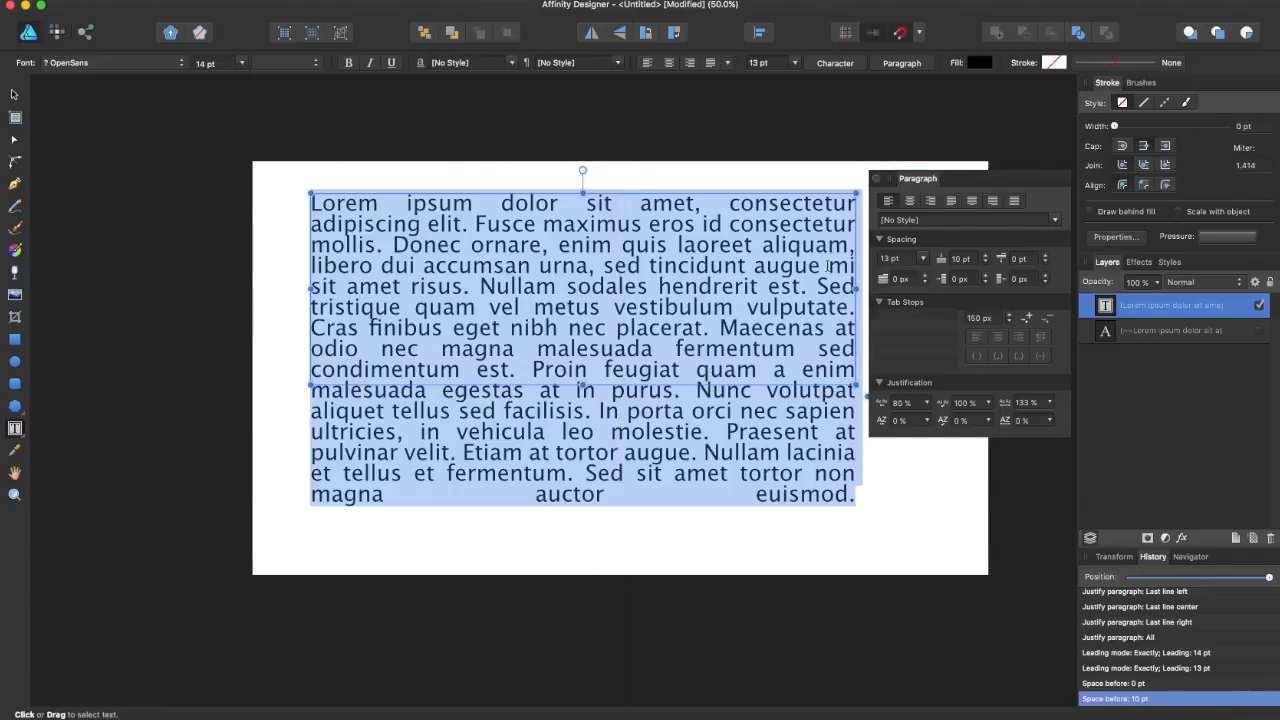
mouse_move(896, 278)
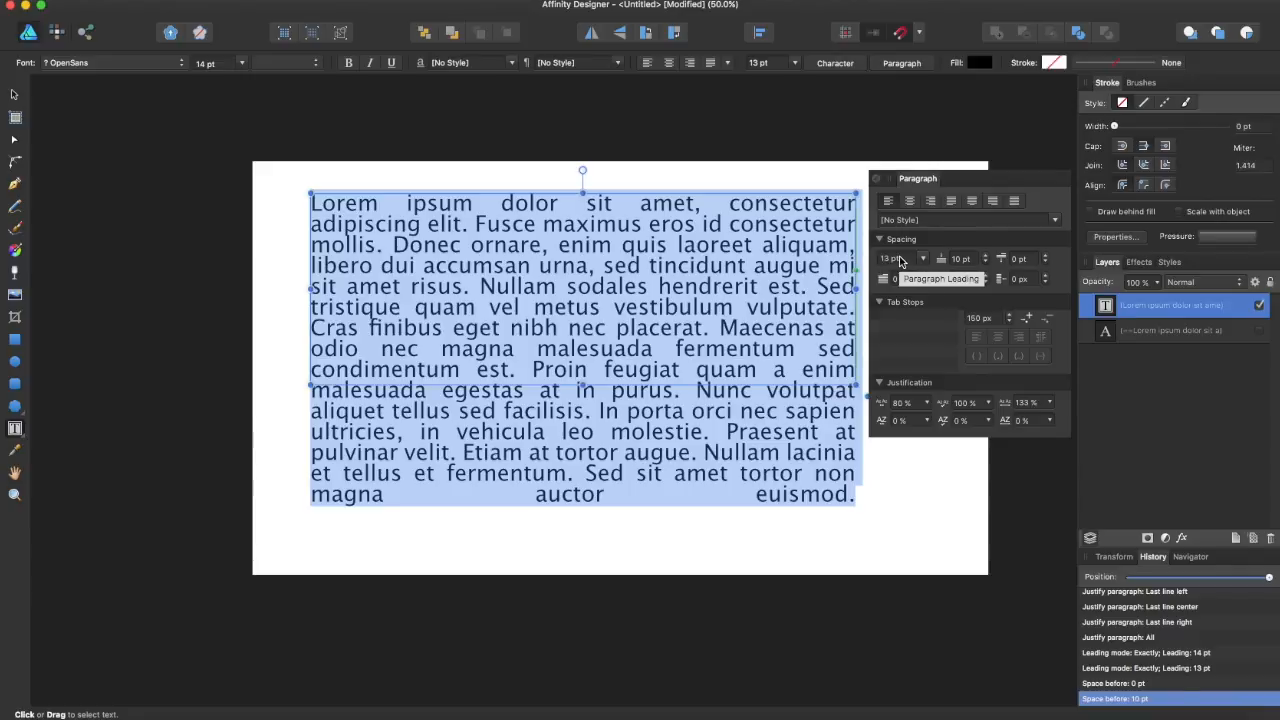